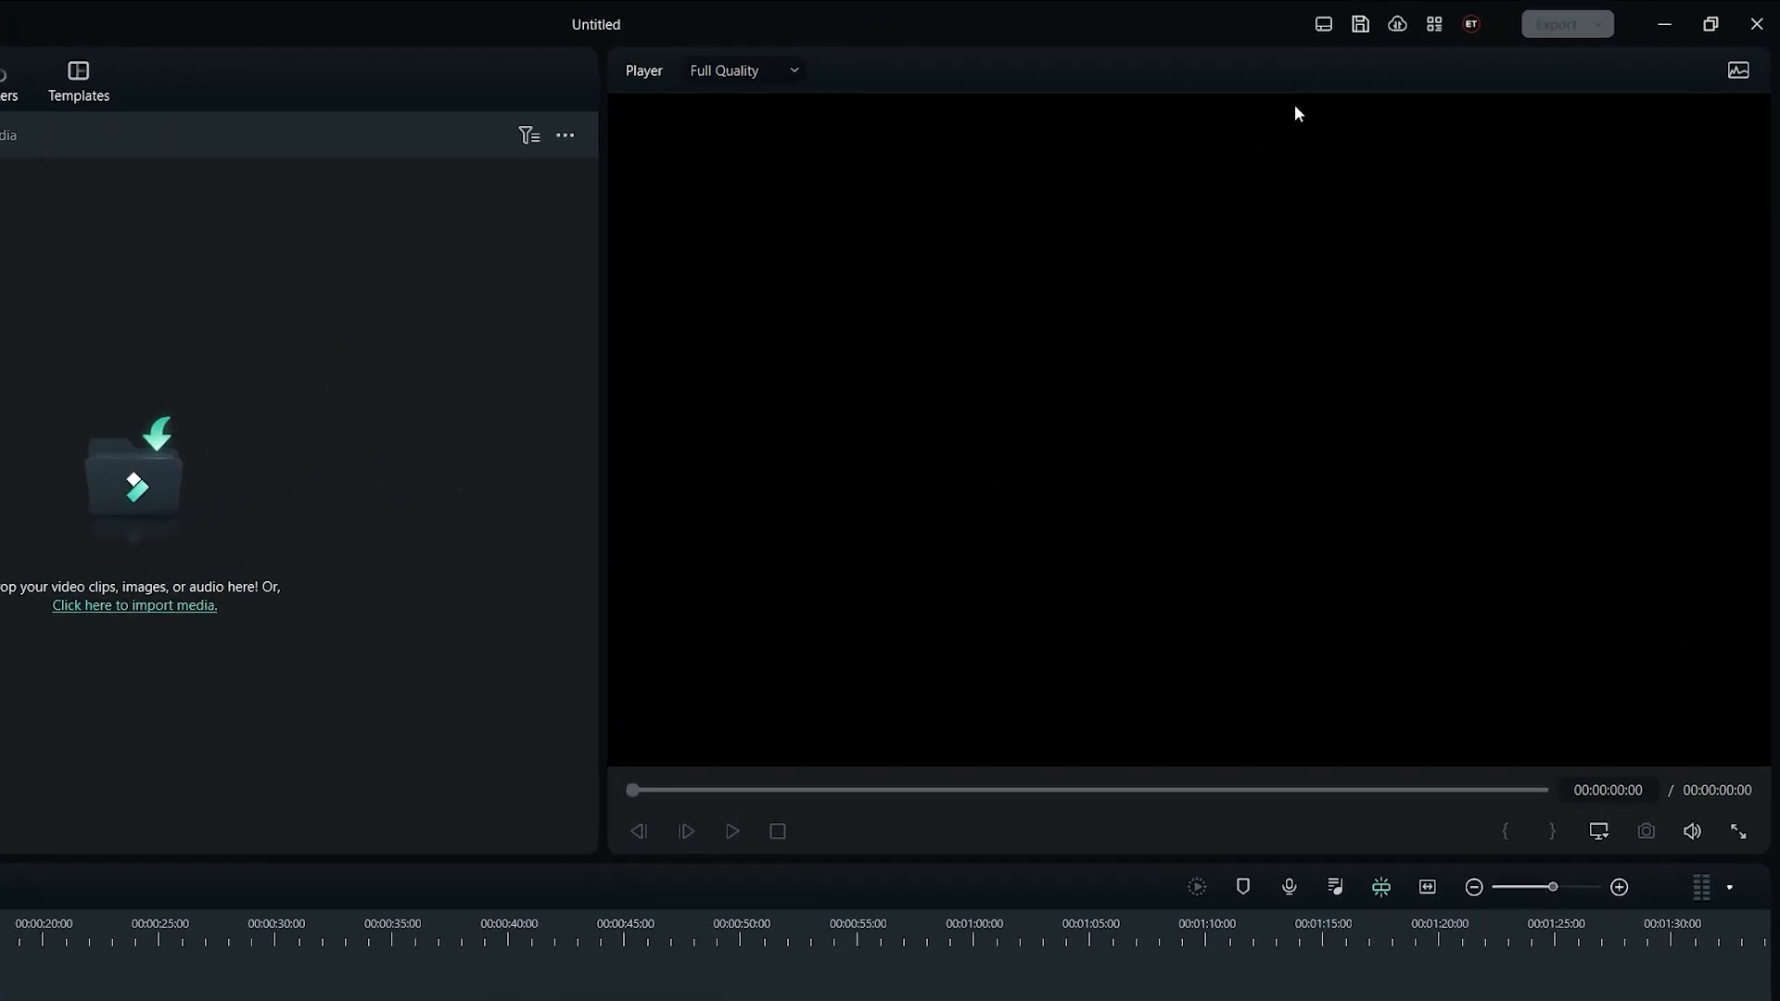
# Open the workspace layout list from the layout icon in the title bar
pyautogui.click(1320, 24)
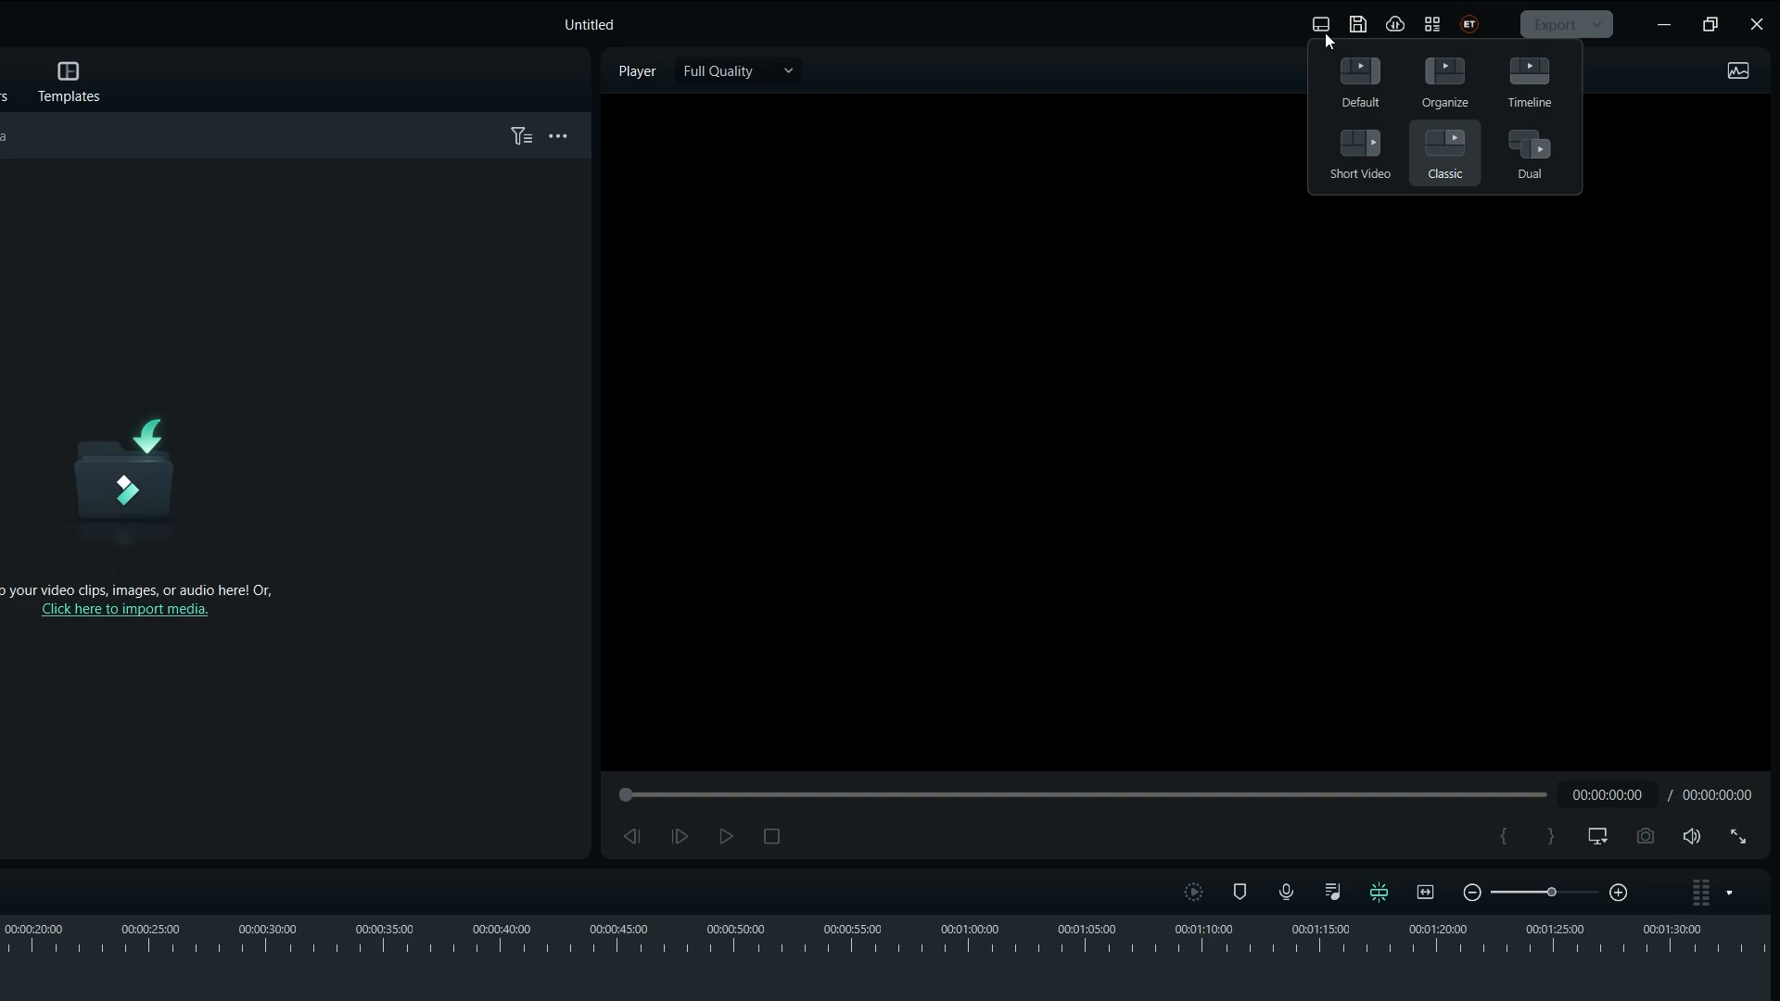
pyautogui.moveTo(1357, 80)
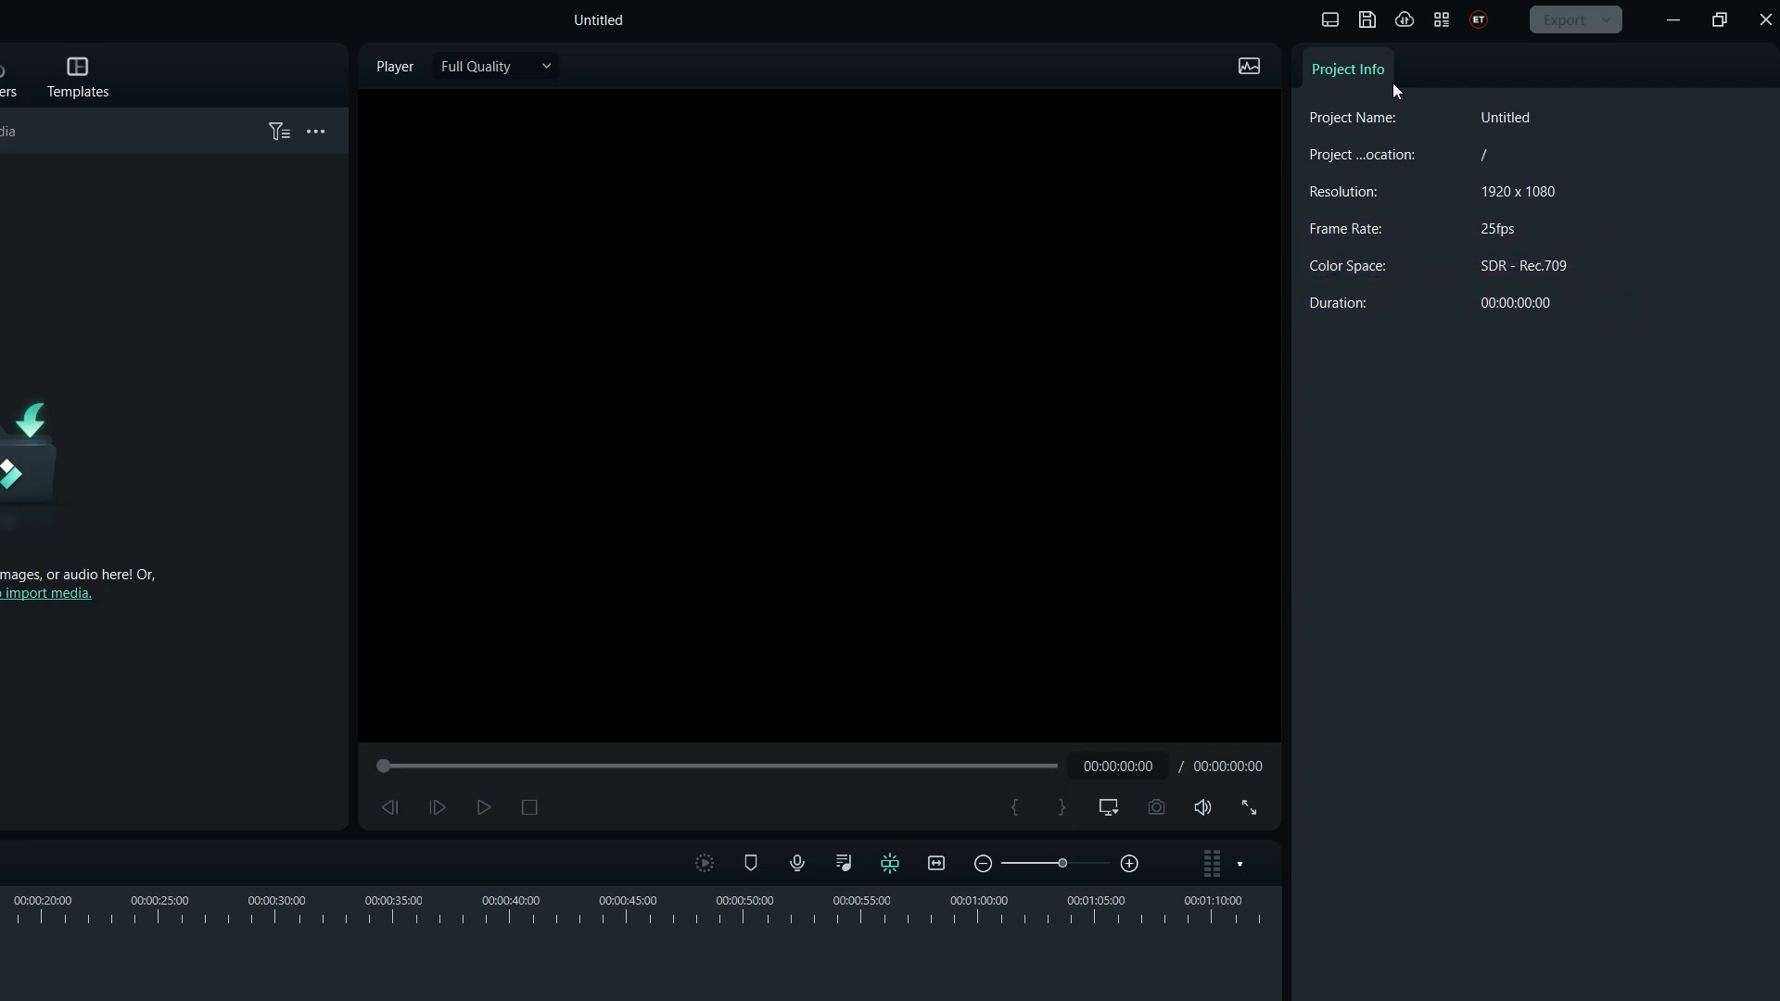
pyautogui.moveTo(1329, 20)
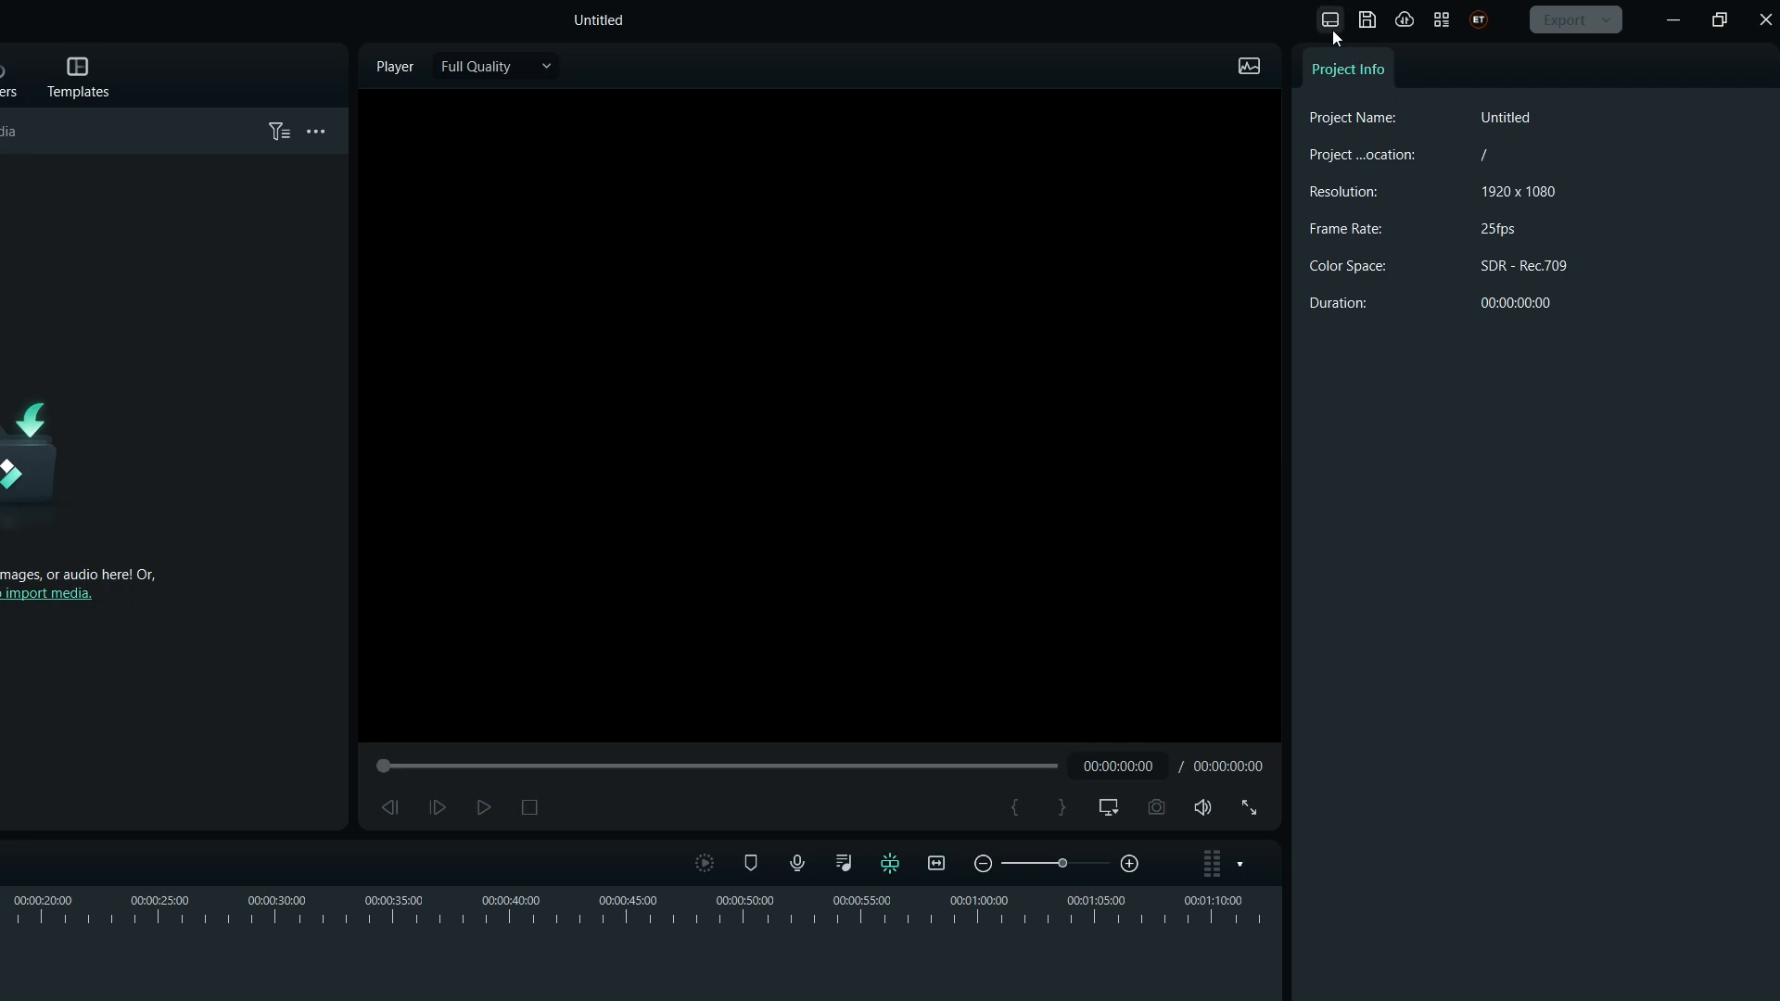
# Reopen the layout list, then show the clips in the Project Media folder
pyautogui.click(1329, 19)
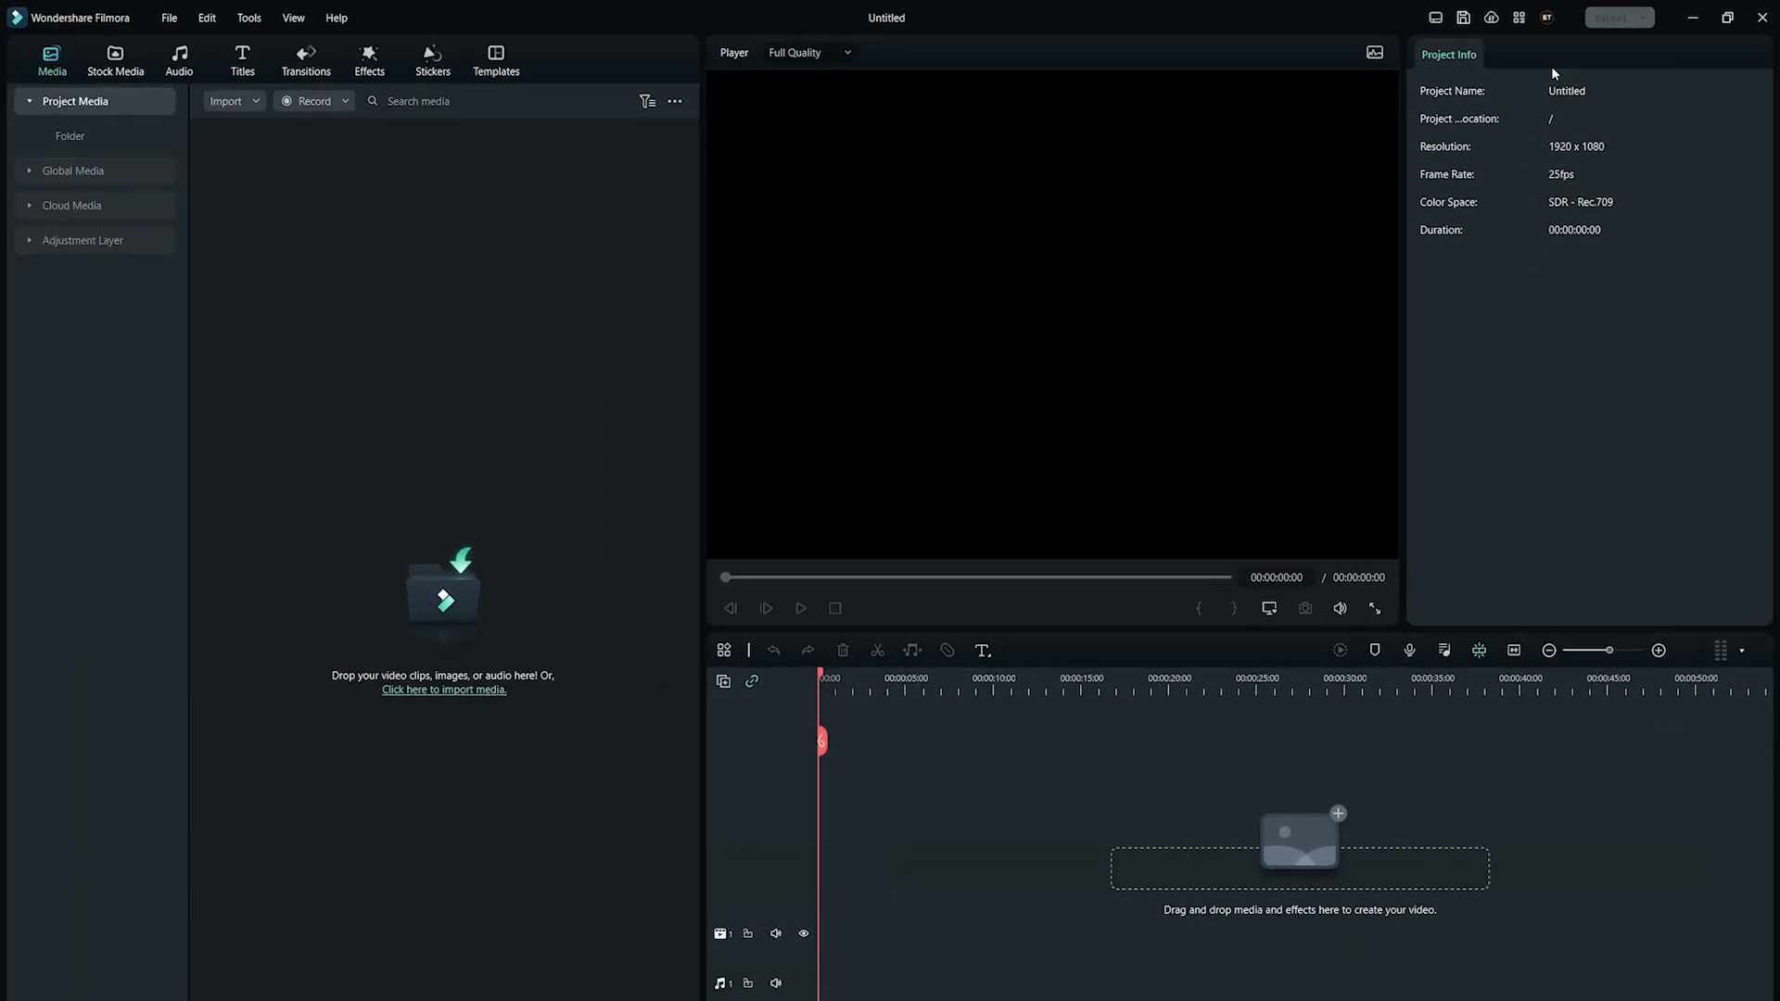
pyautogui.click(71, 135)
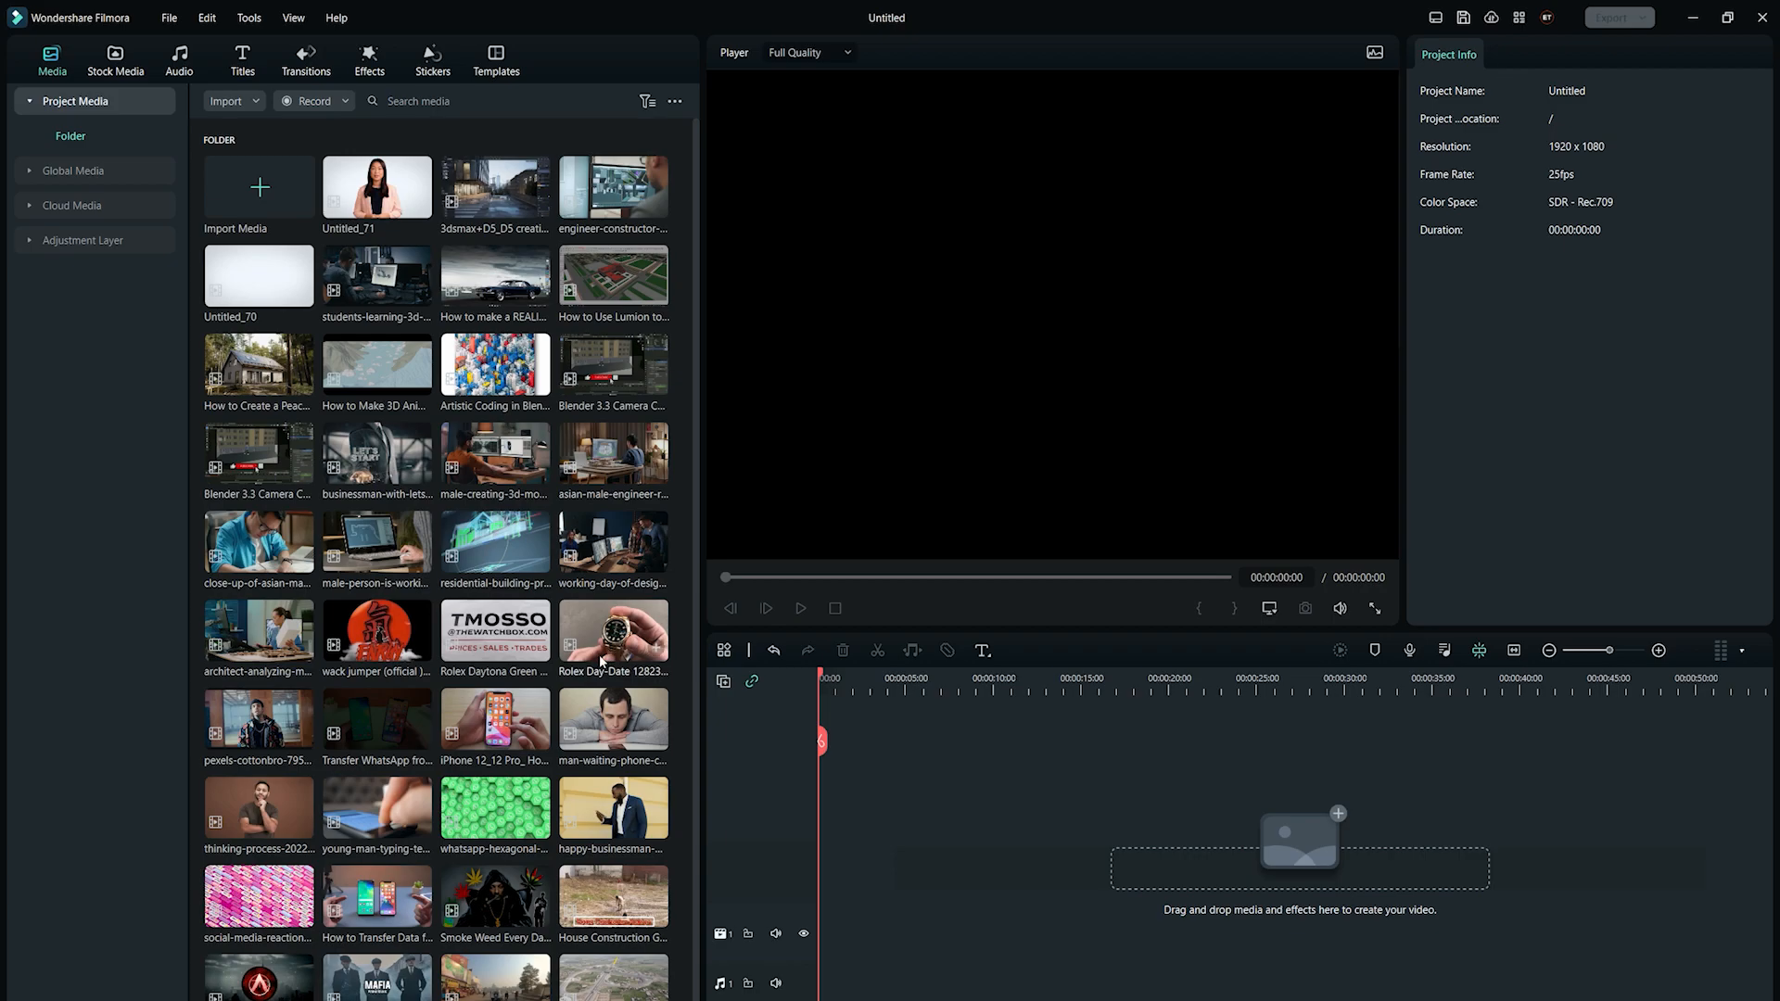
pyautogui.moveTo(613, 631)
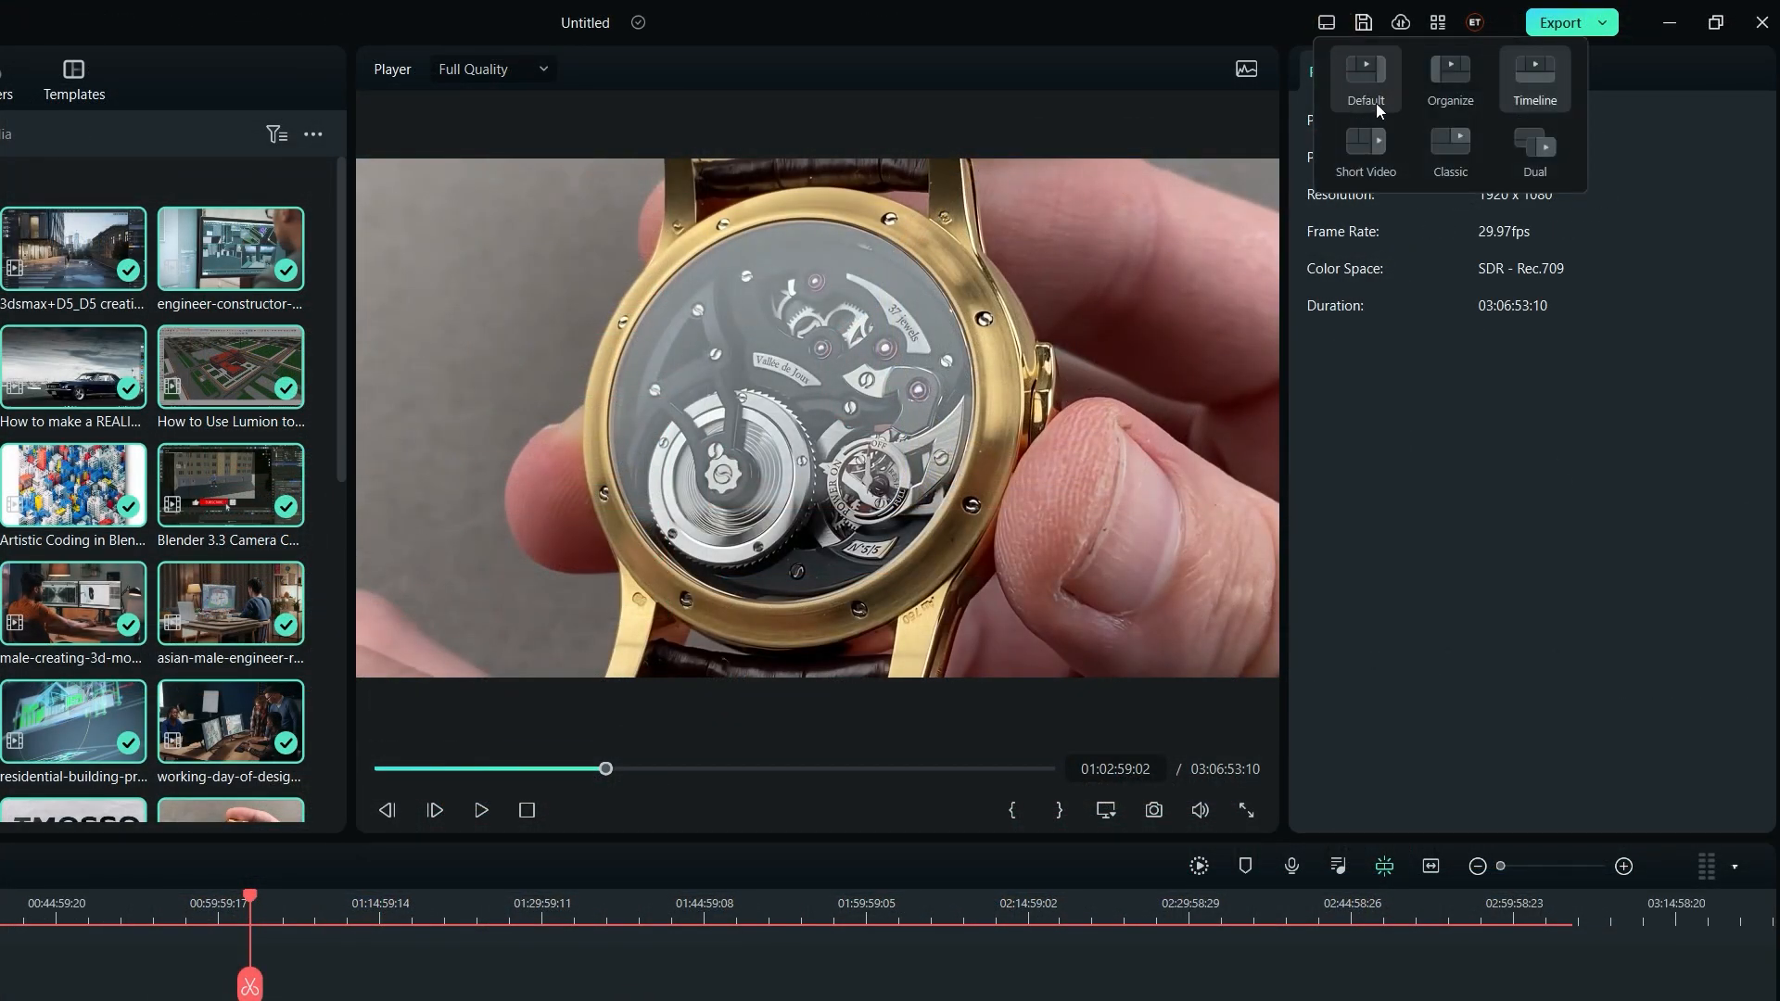
# Choose the Short Video layout, giving a tall vertical player beside Project Info
pyautogui.click(1363, 77)
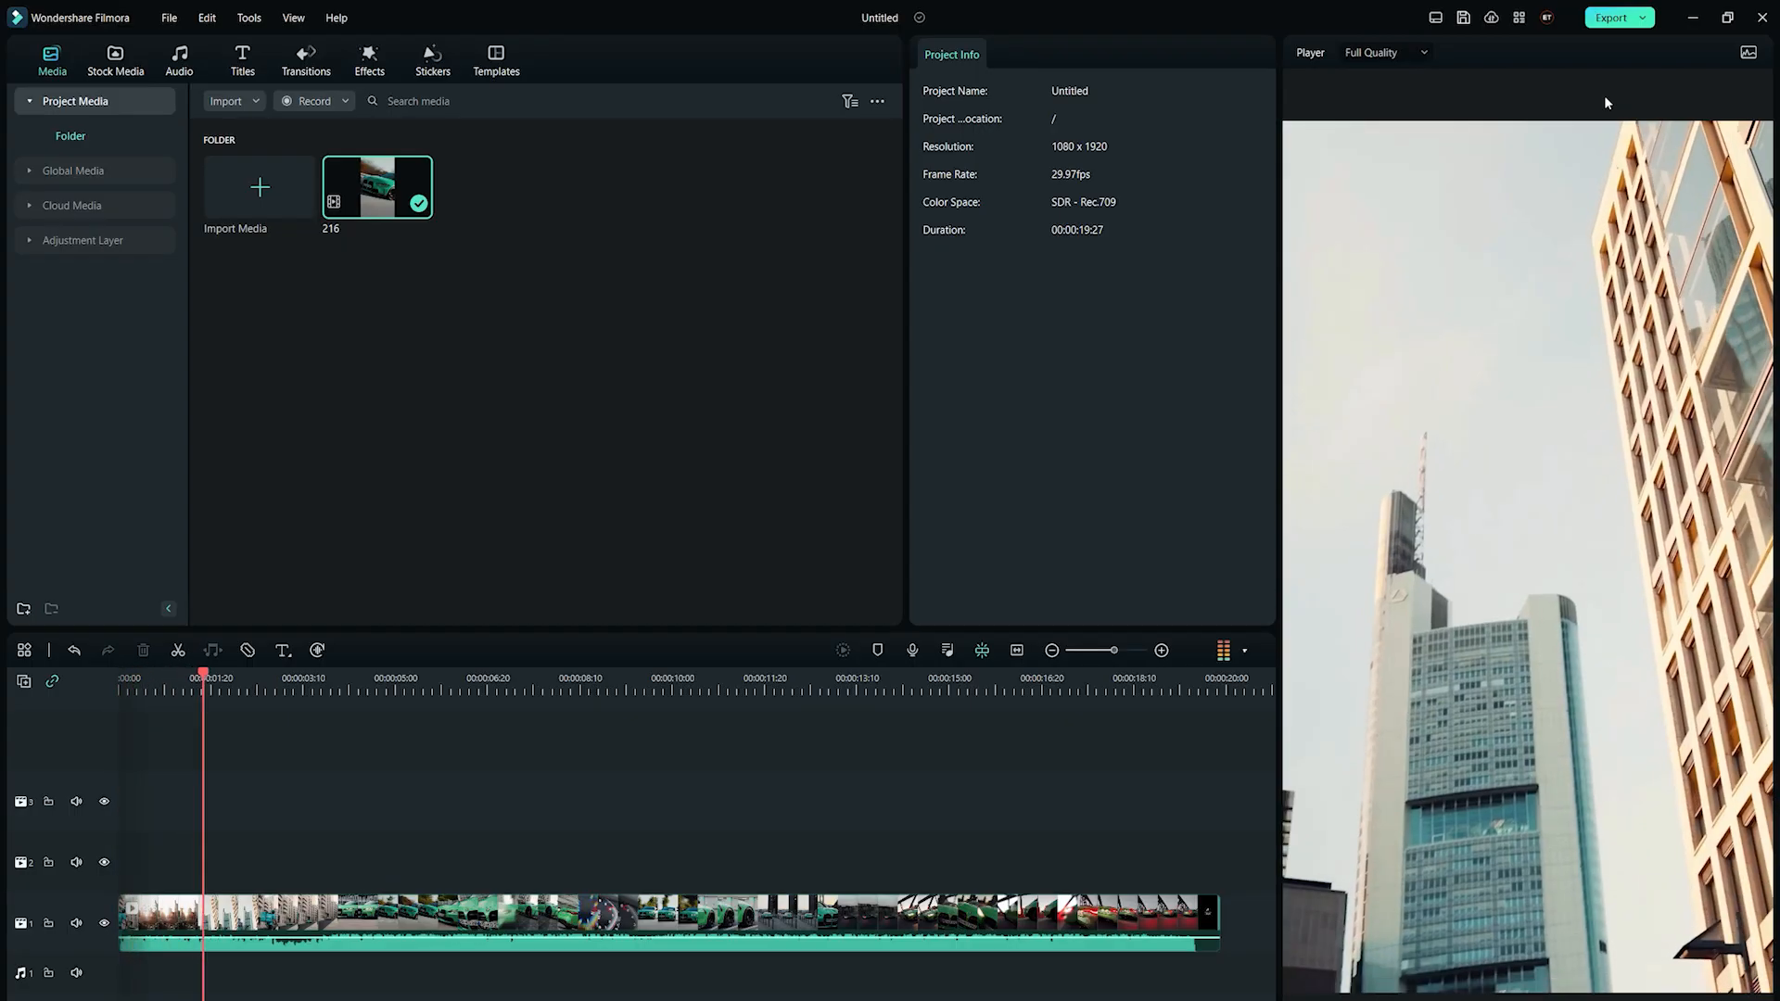
# Step through the clip on the timeline, then switch to the Classic layout
pyautogui.click(345, 678)
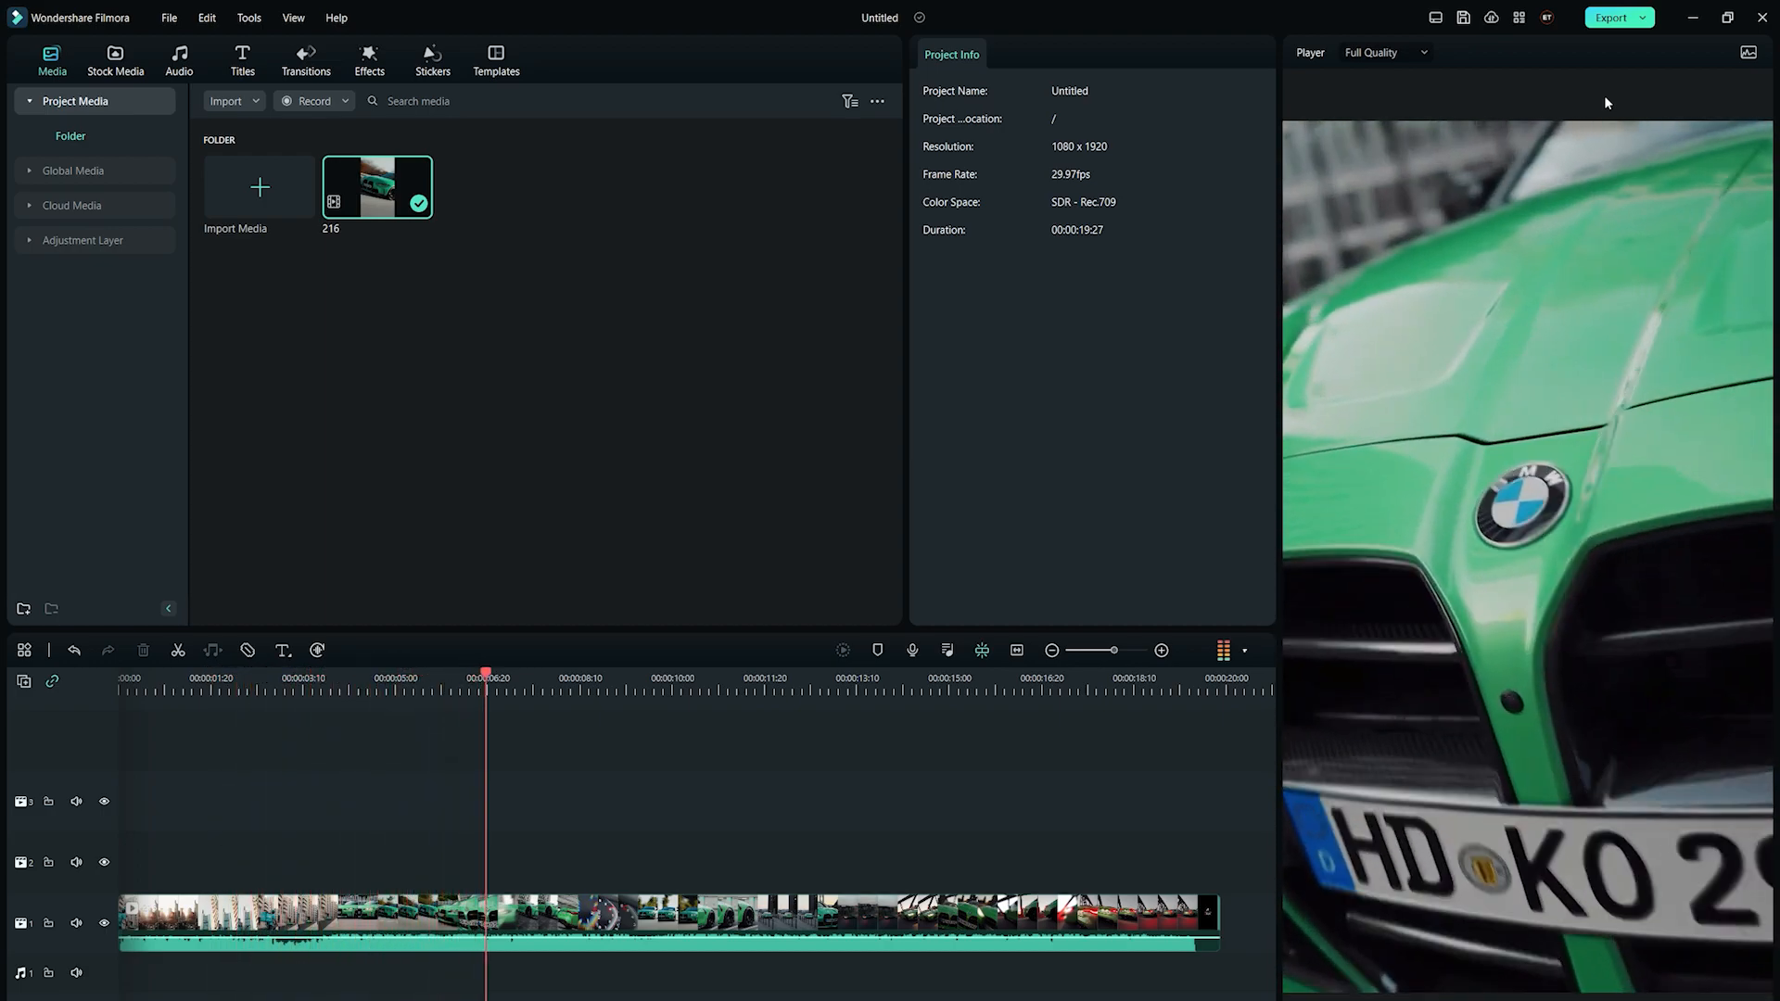
pyautogui.click(622, 673)
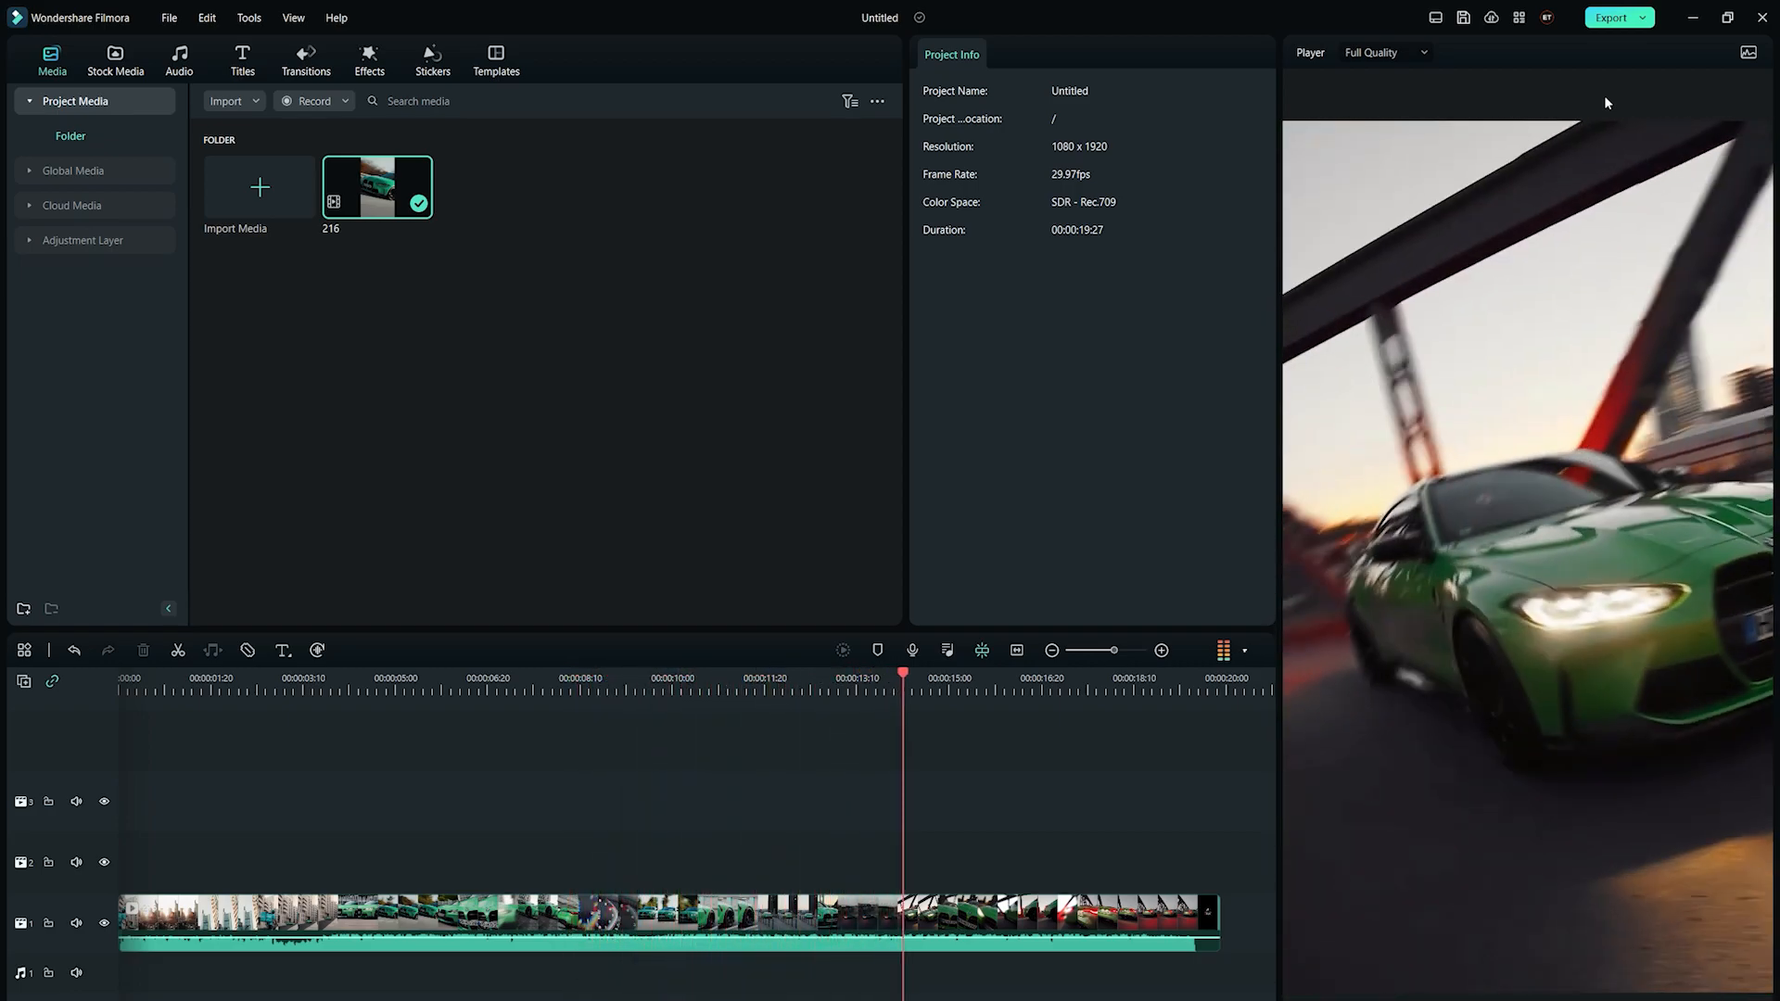
pyautogui.click(1041, 677)
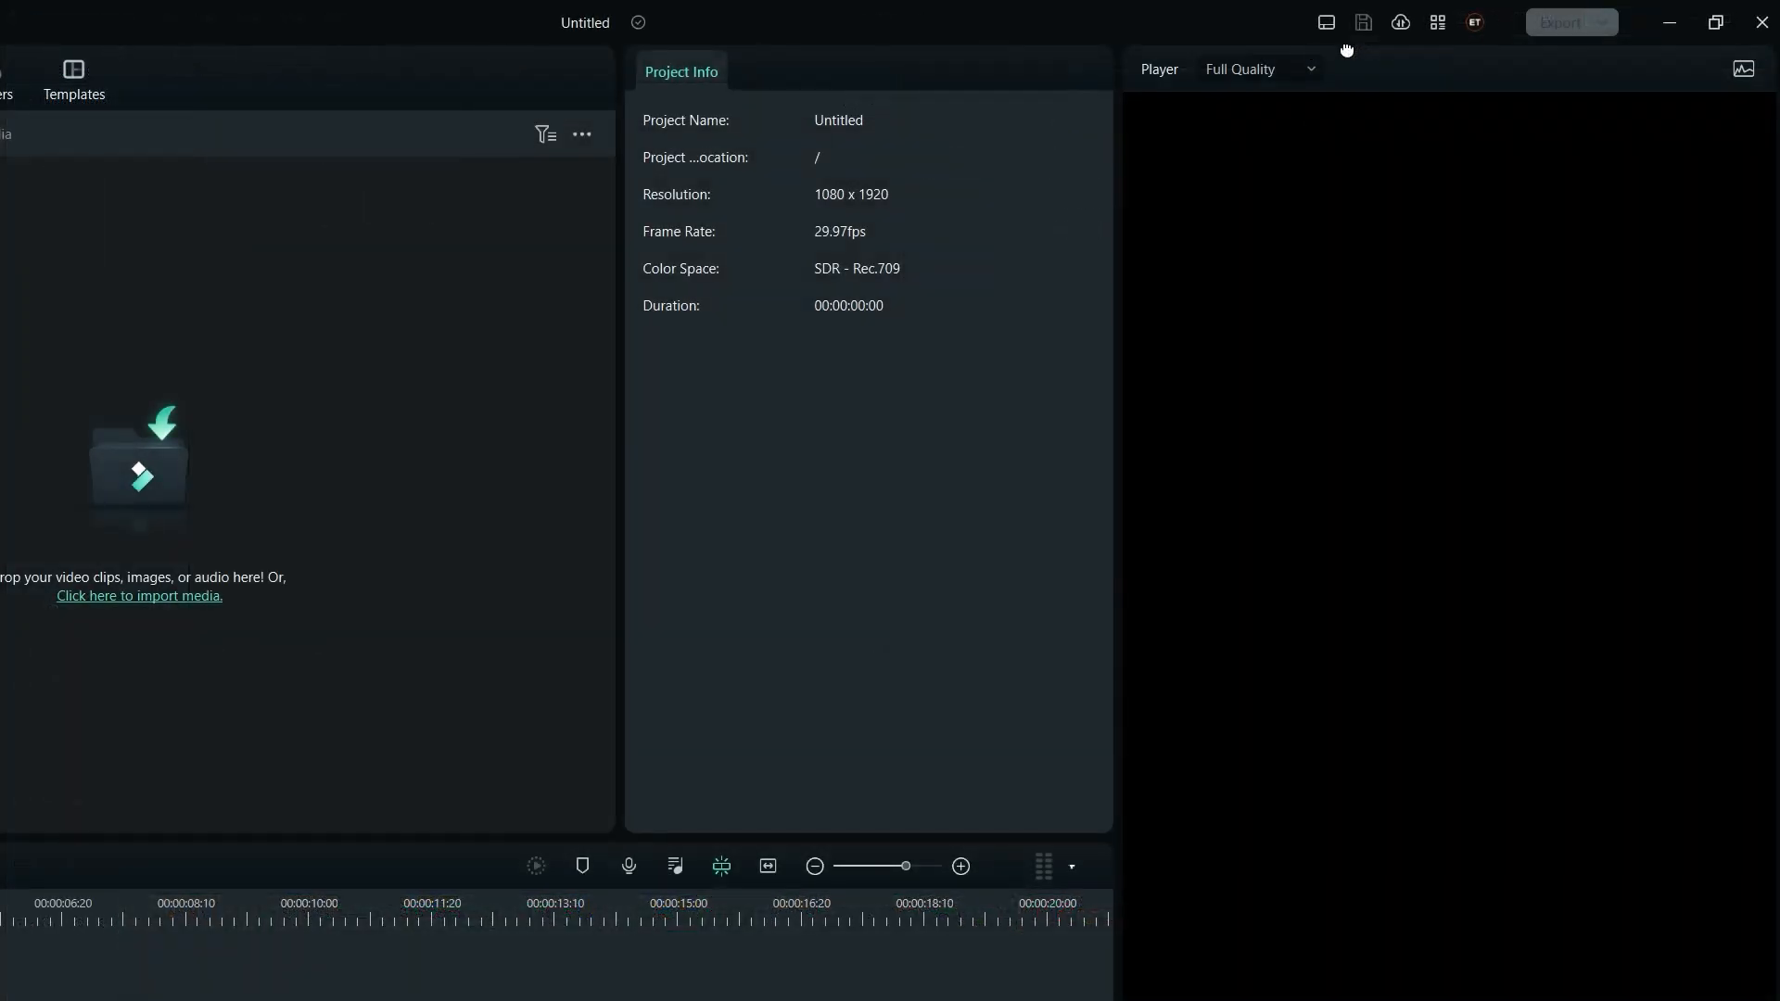
pyautogui.click(1324, 21)
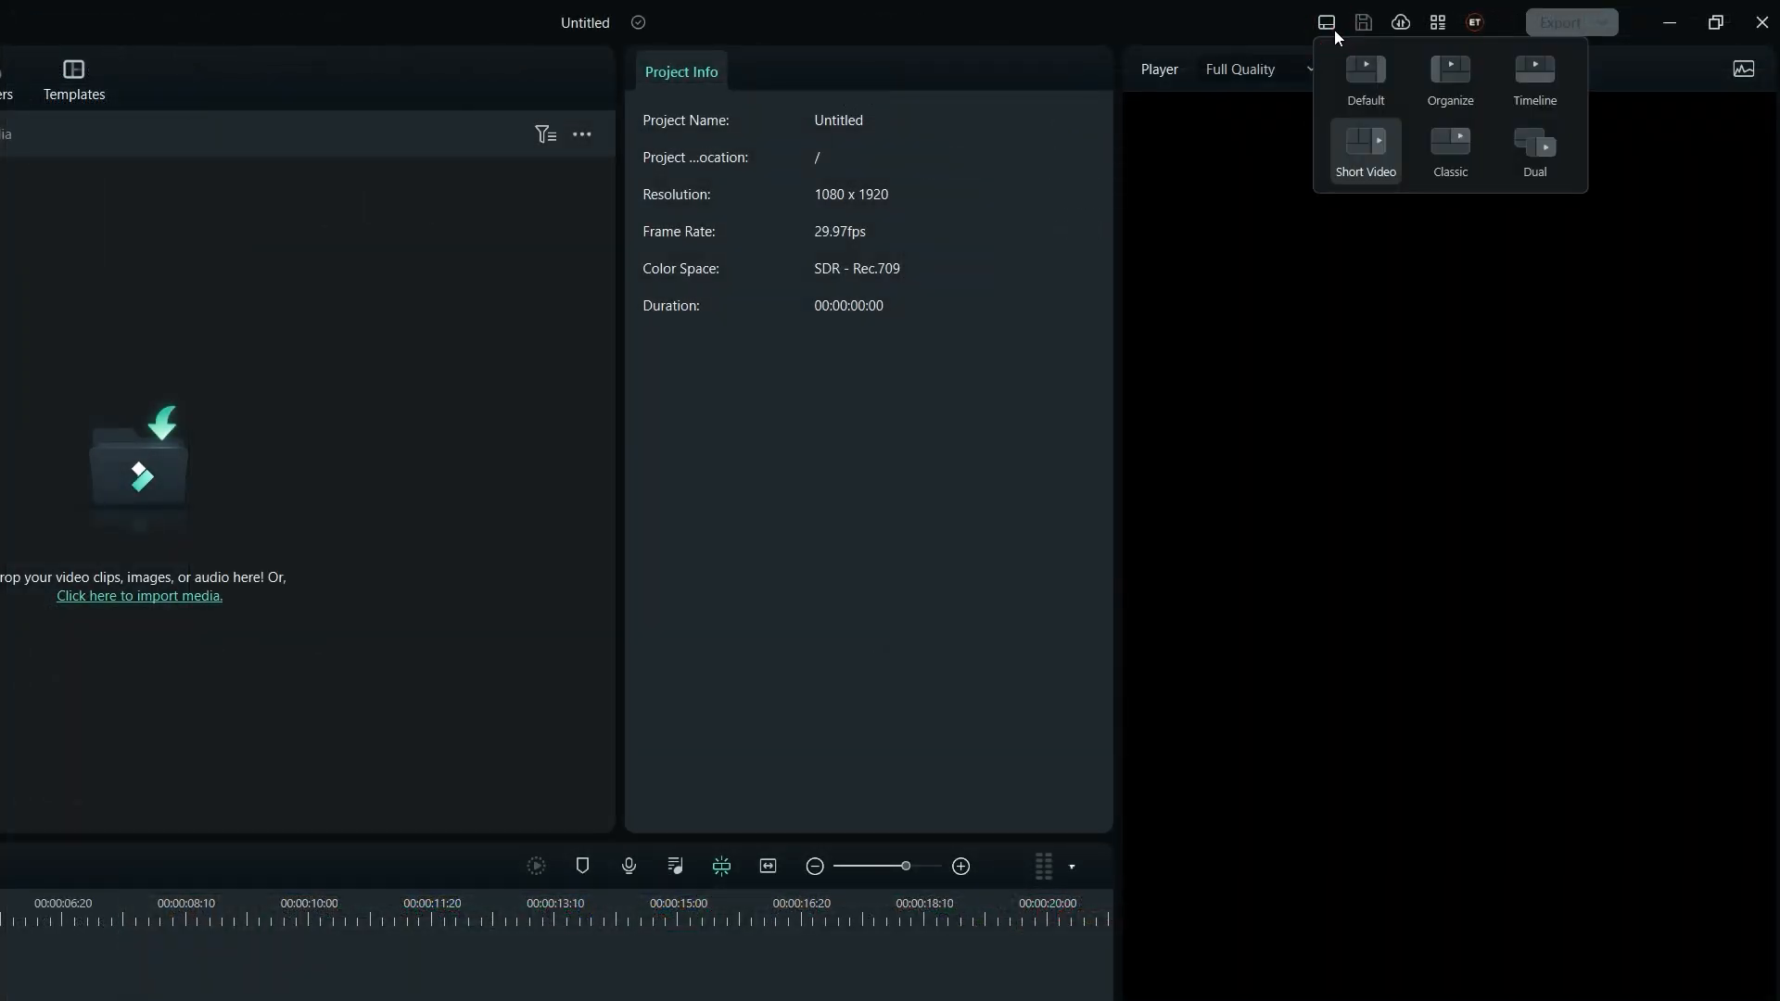
pyautogui.click(1450, 153)
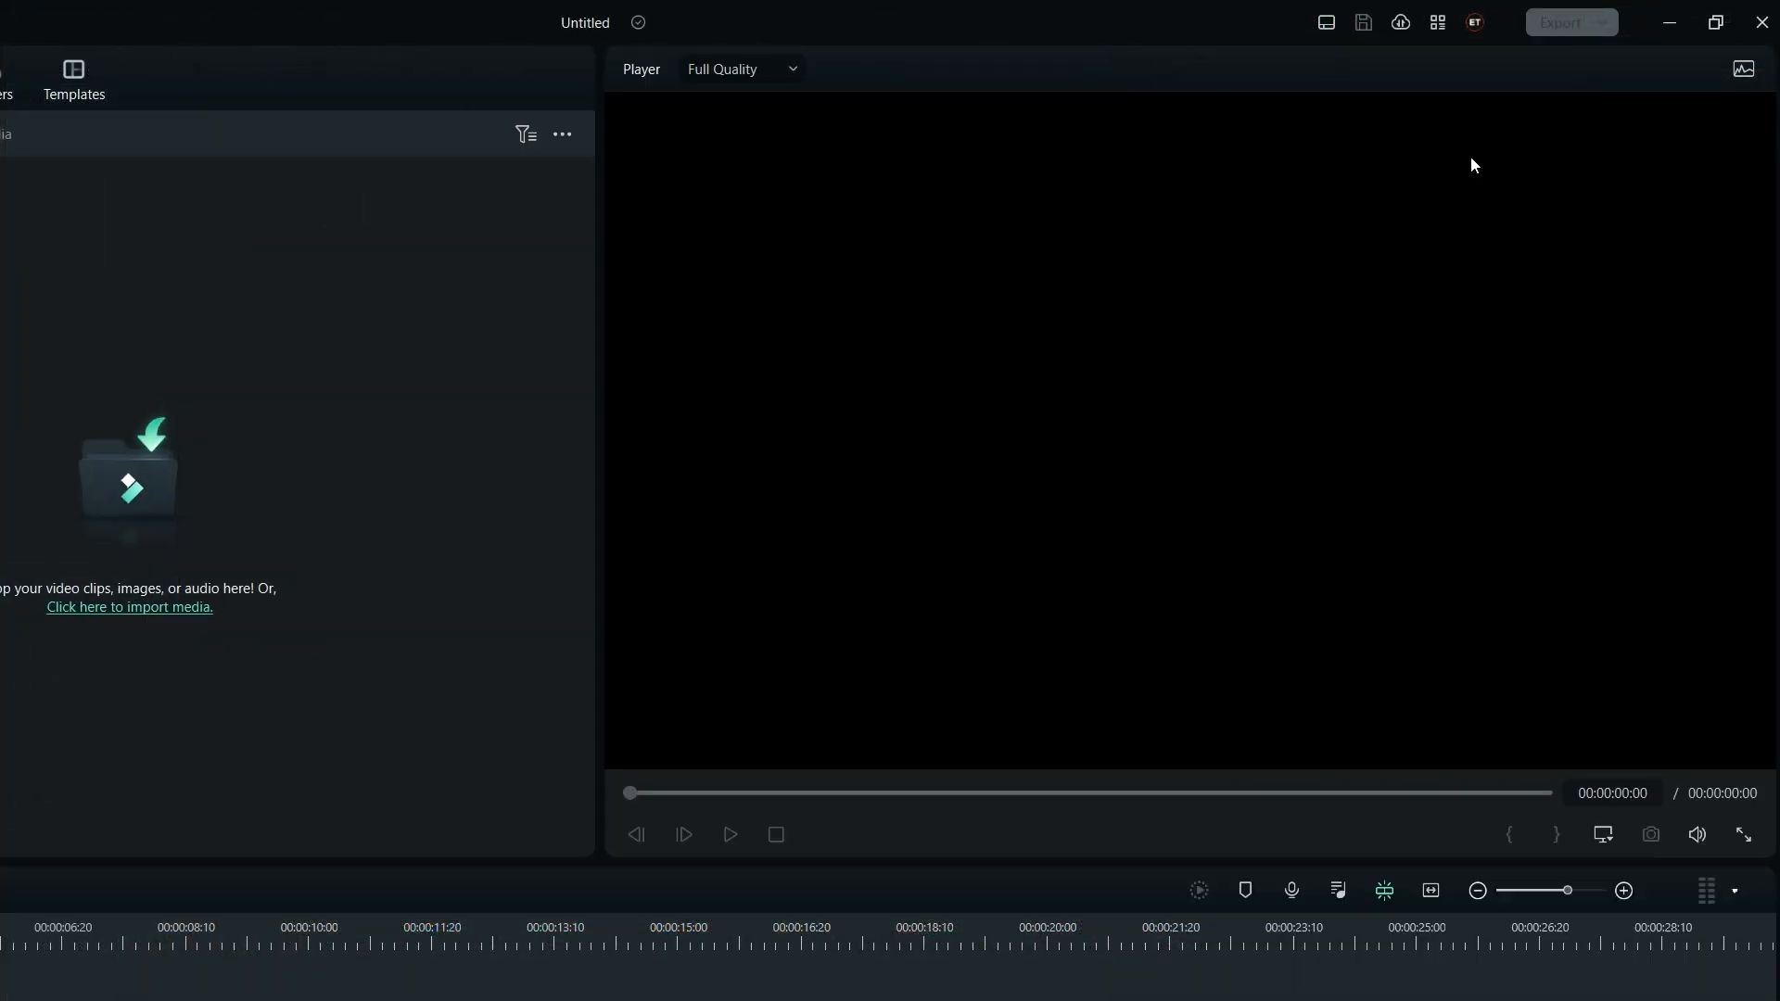